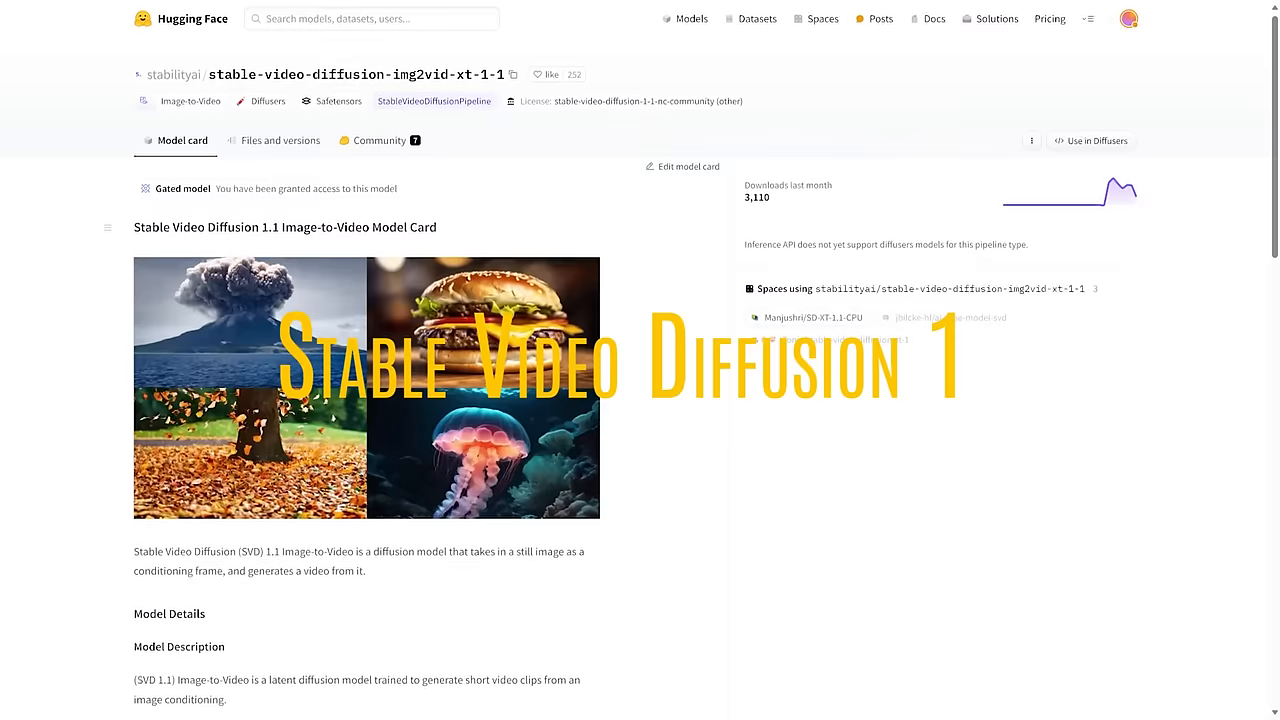
# Scroll the Patreon feed down to the SVD Image2Video subscriber guide post.
pyautogui.scroll(-3)
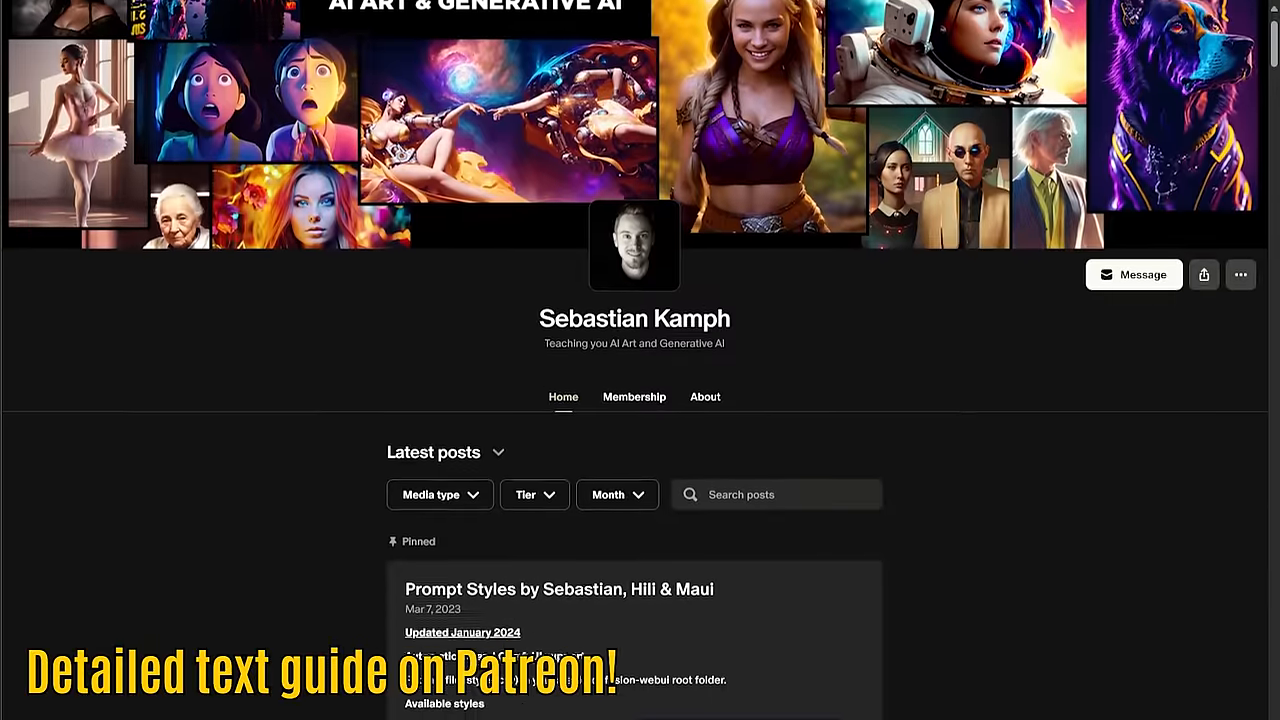
pyautogui.scroll(-3)
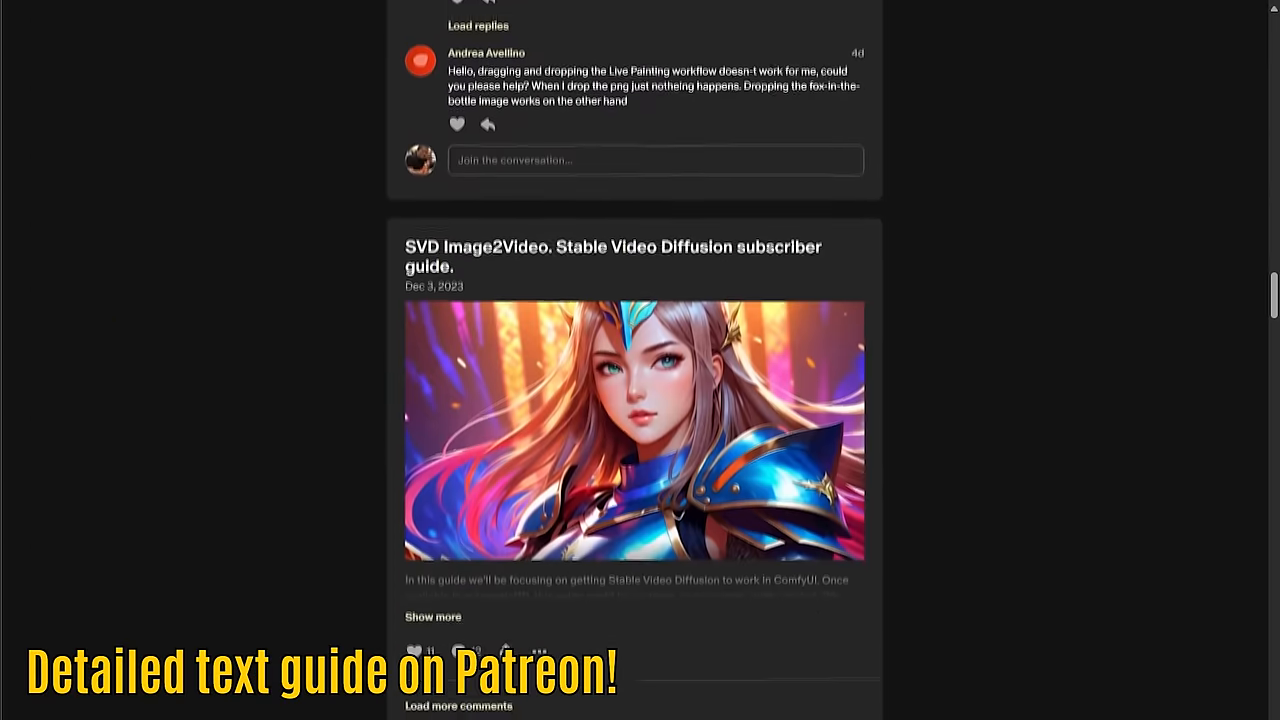
pyautogui.scroll(-3)
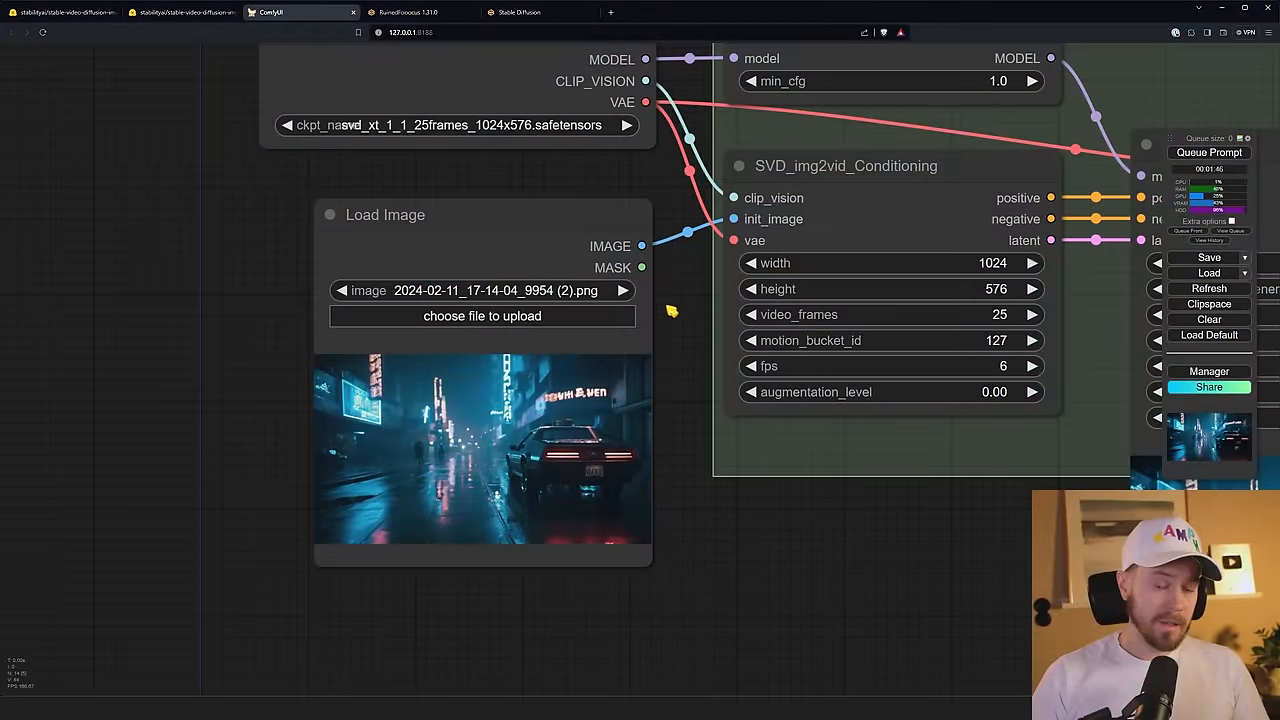
pyautogui.moveTo(676, 320)
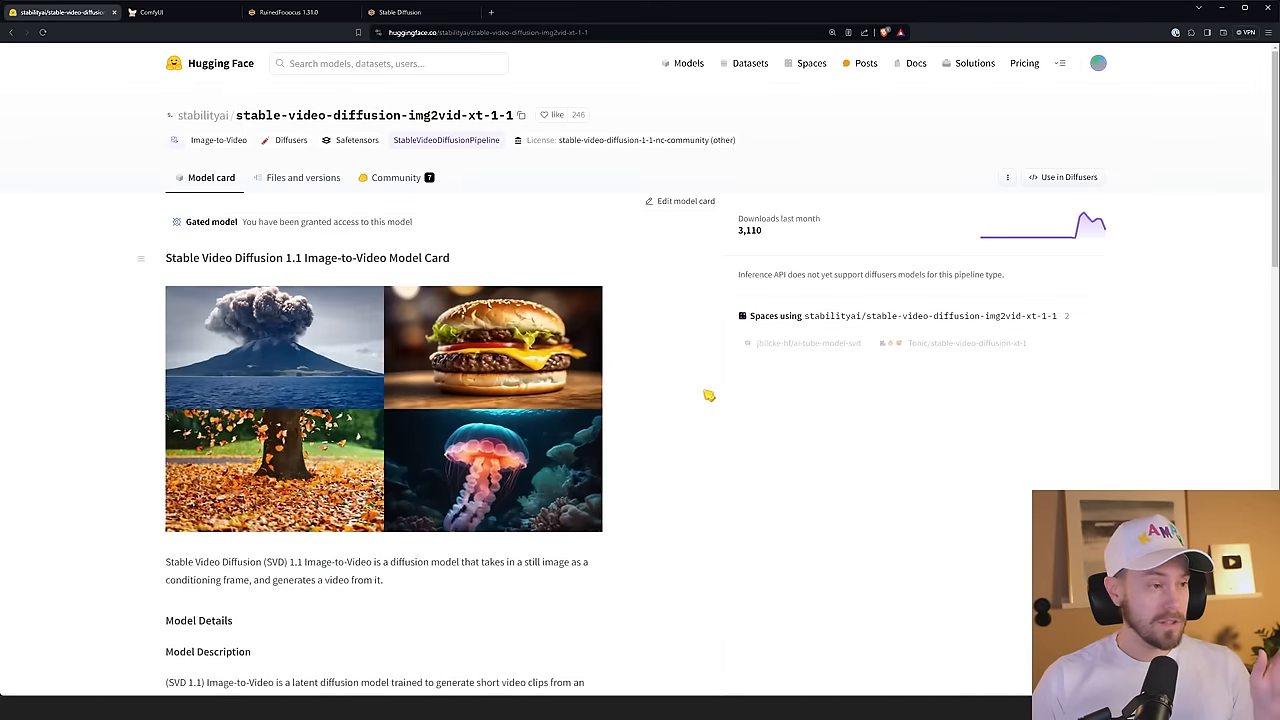
pyautogui.scroll(-3)
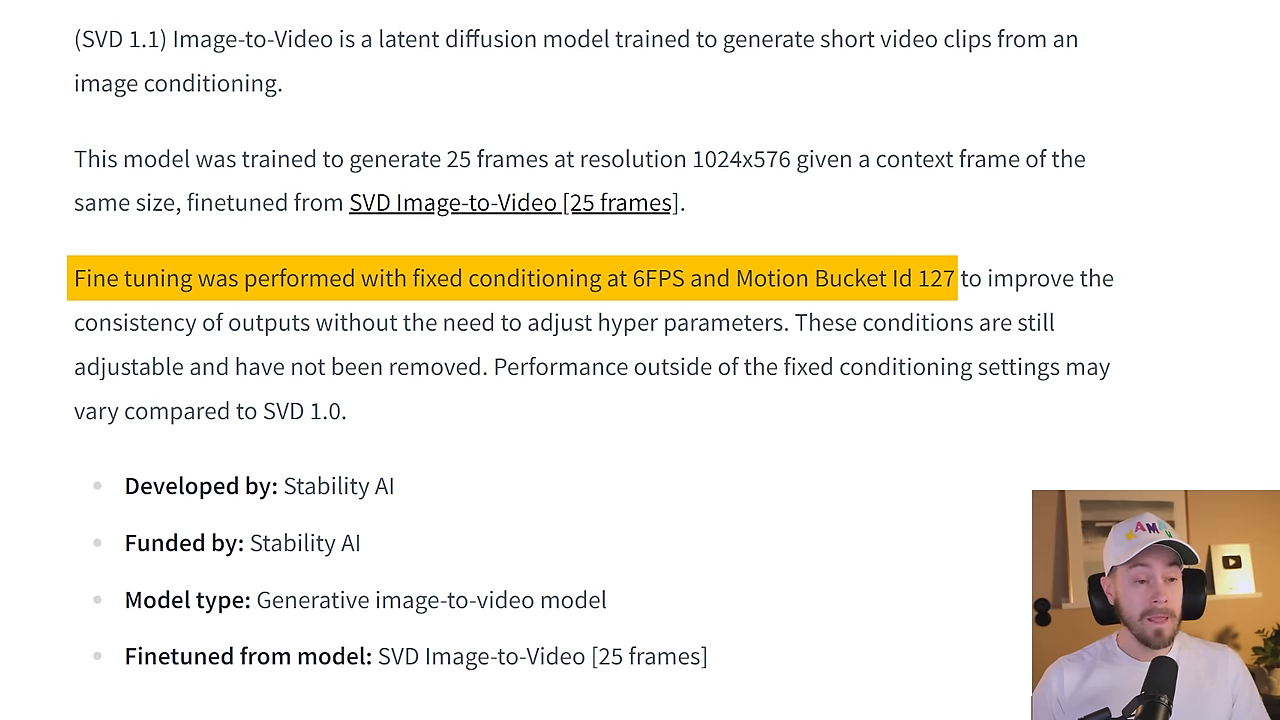
pyautogui.click(170, 12)
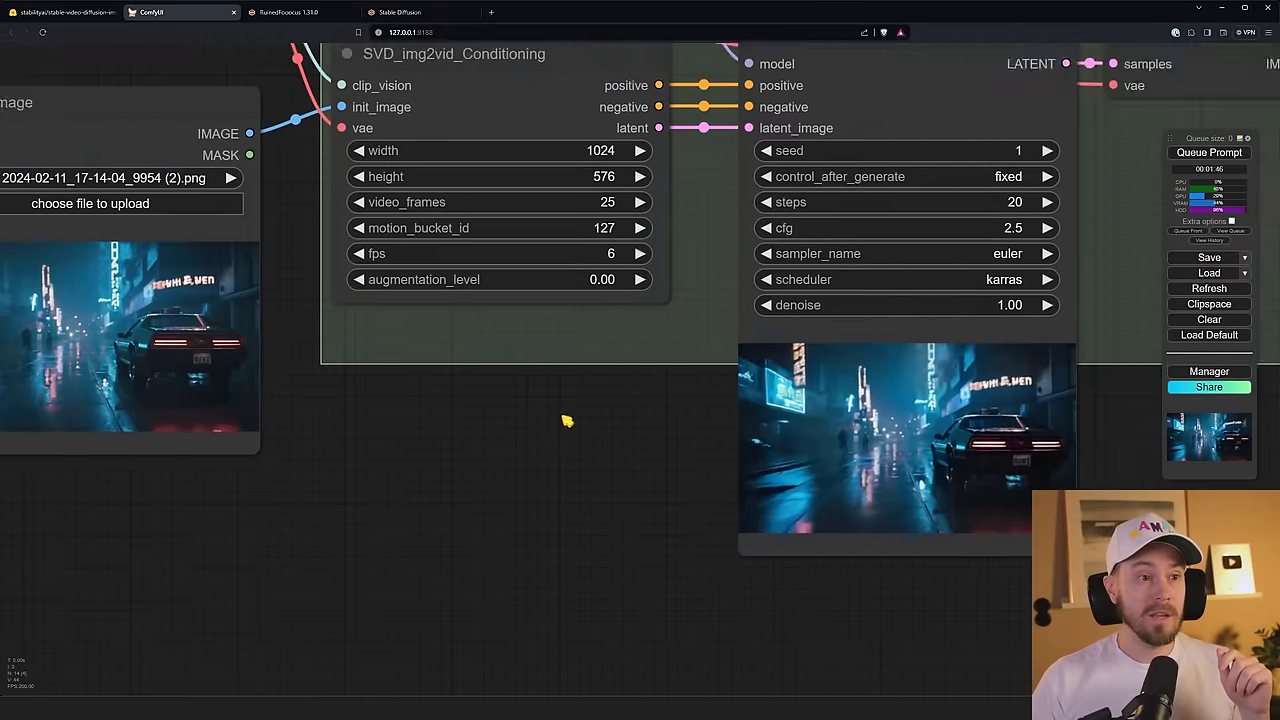
pyautogui.moveTo(568, 420); pyautogui.dragTo(600, 430)
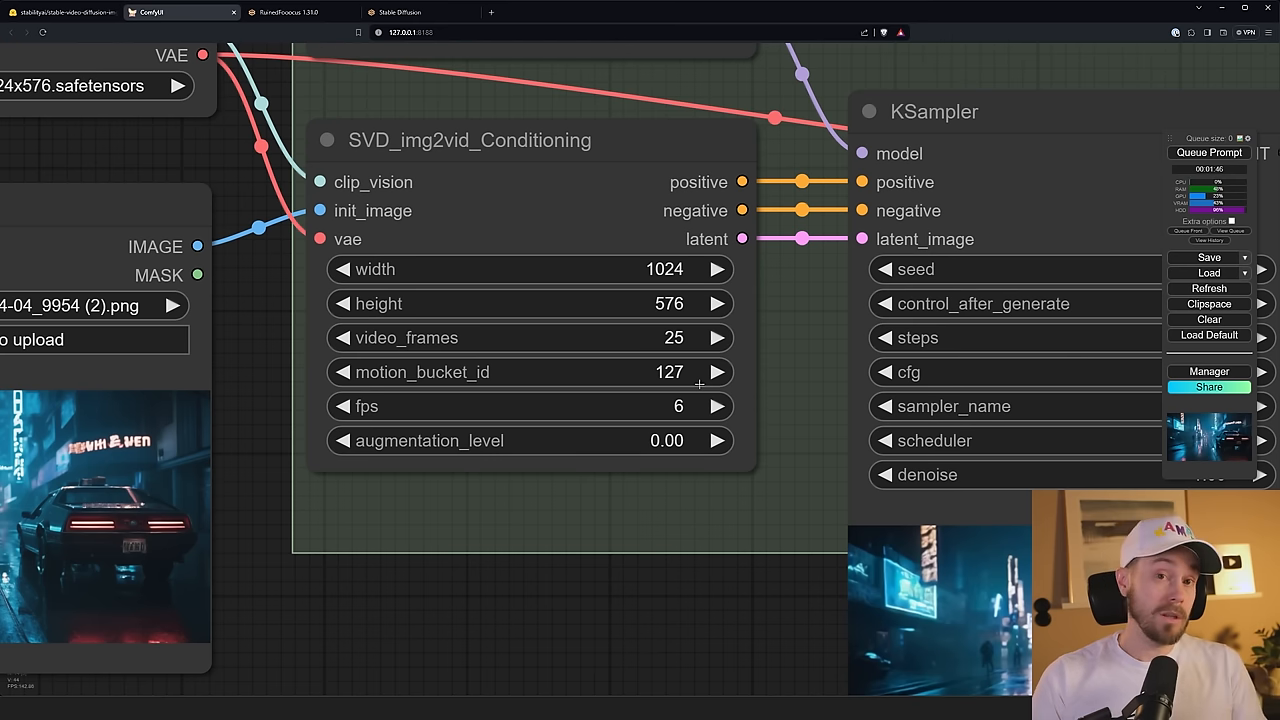
pyautogui.scroll(-3)
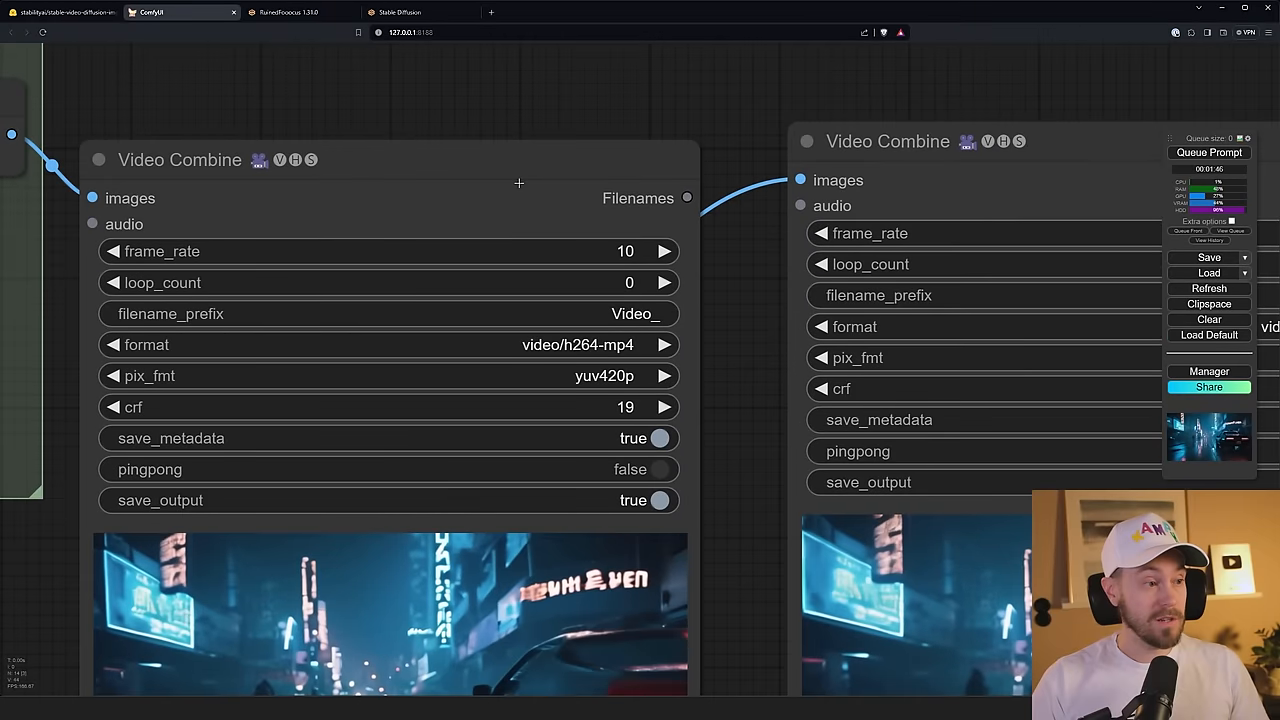
pyautogui.click(64, 12)
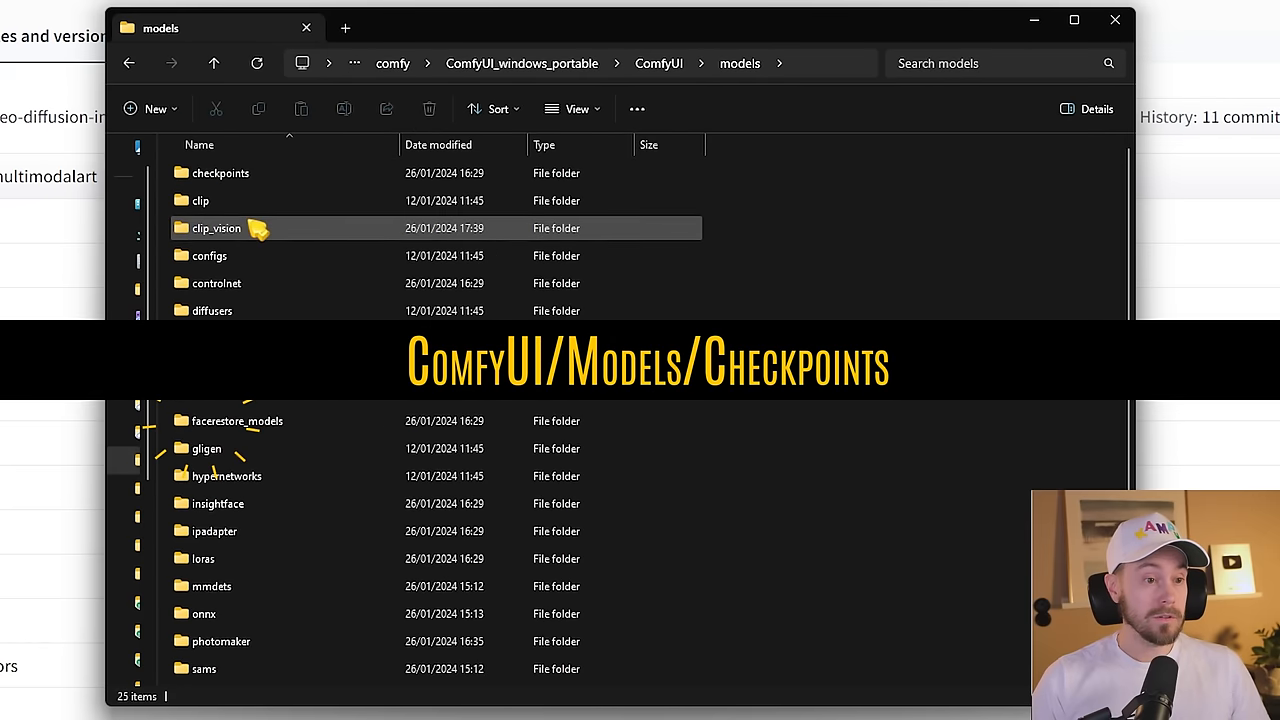
# Browse into ComfyUI/models, then into the stable-diffusion-webui models folder.
pyautogui.doubleClick(220, 172)
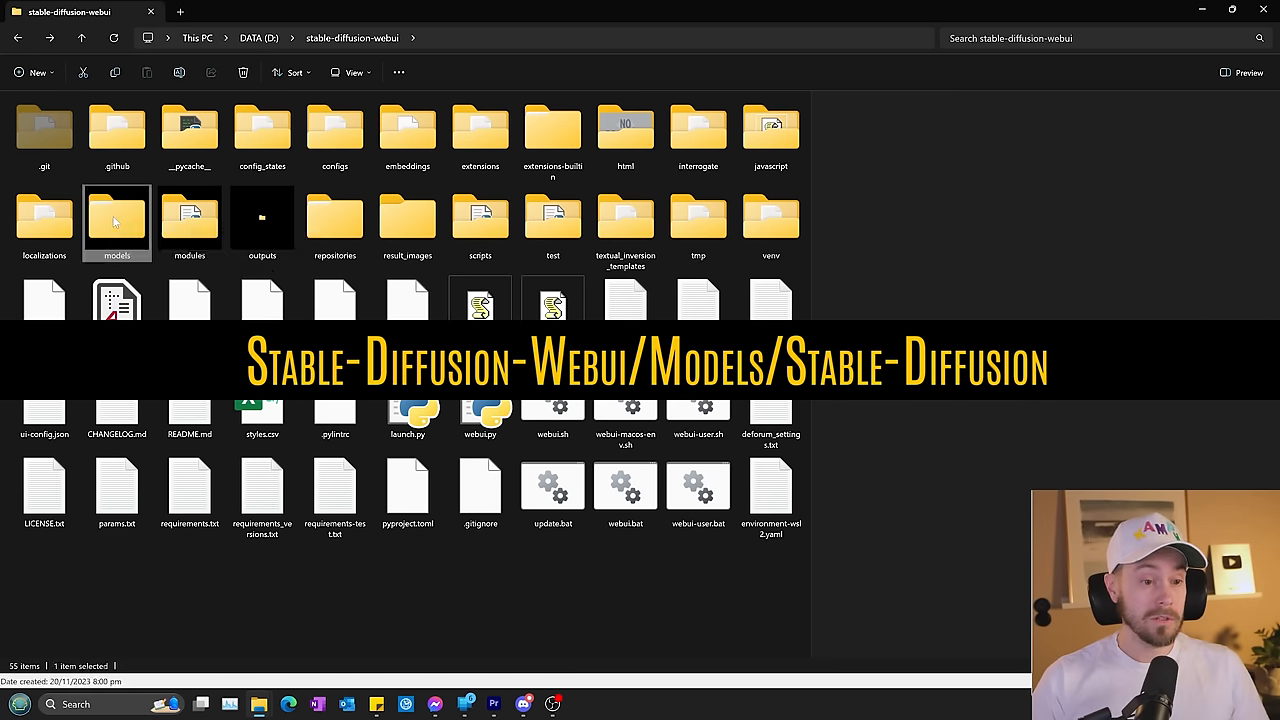
pyautogui.doubleClick(116, 222)
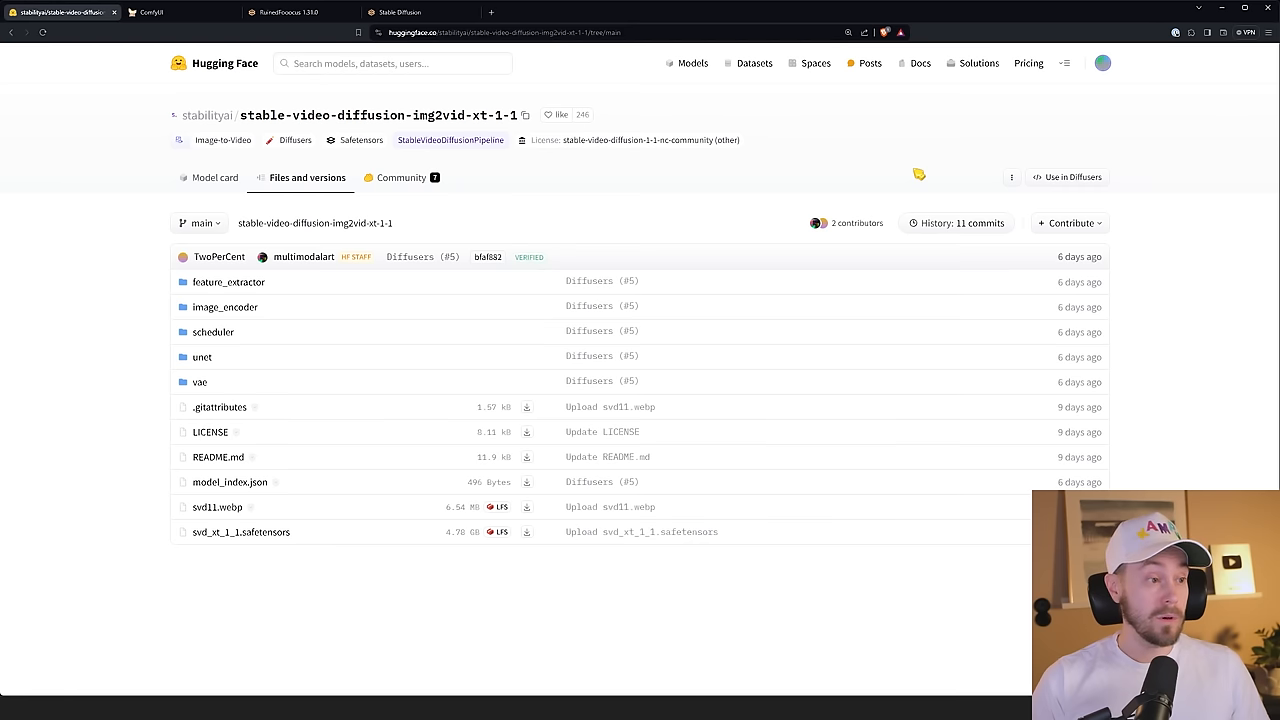
# Download svd_xt_1_1.safetensors from the model's Files and versions list.
pyautogui.click(180, 12)
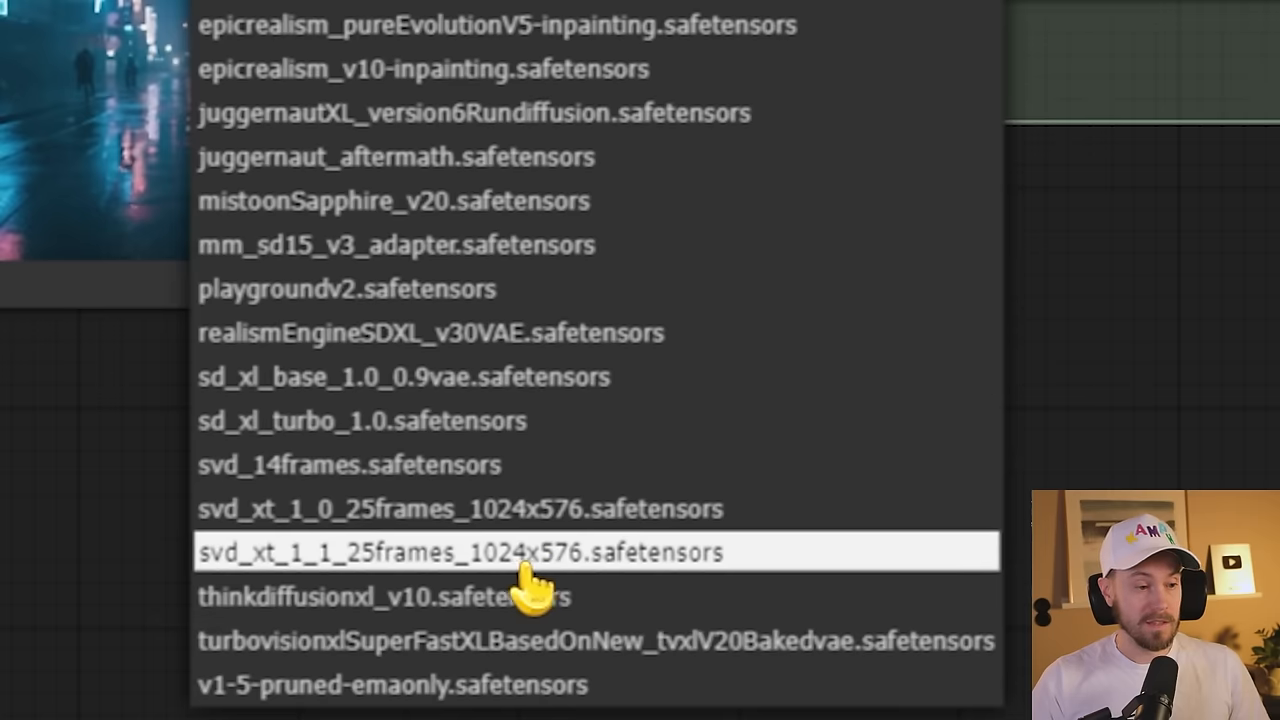
pyautogui.moveTo(590, 580)
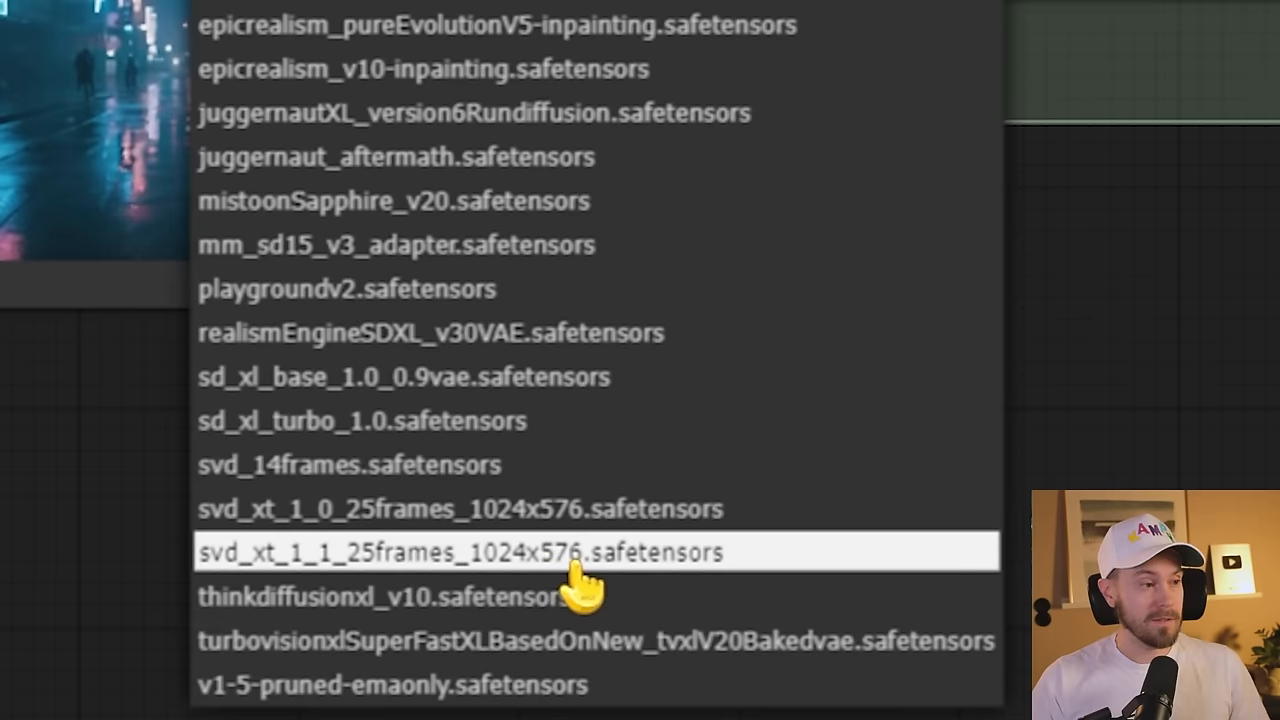
# Select svd_xt_1_1_25frames_1024x576.safetensors as the Image Only Checkpoint Loader's checkpoint.
pyautogui.click(458, 552)
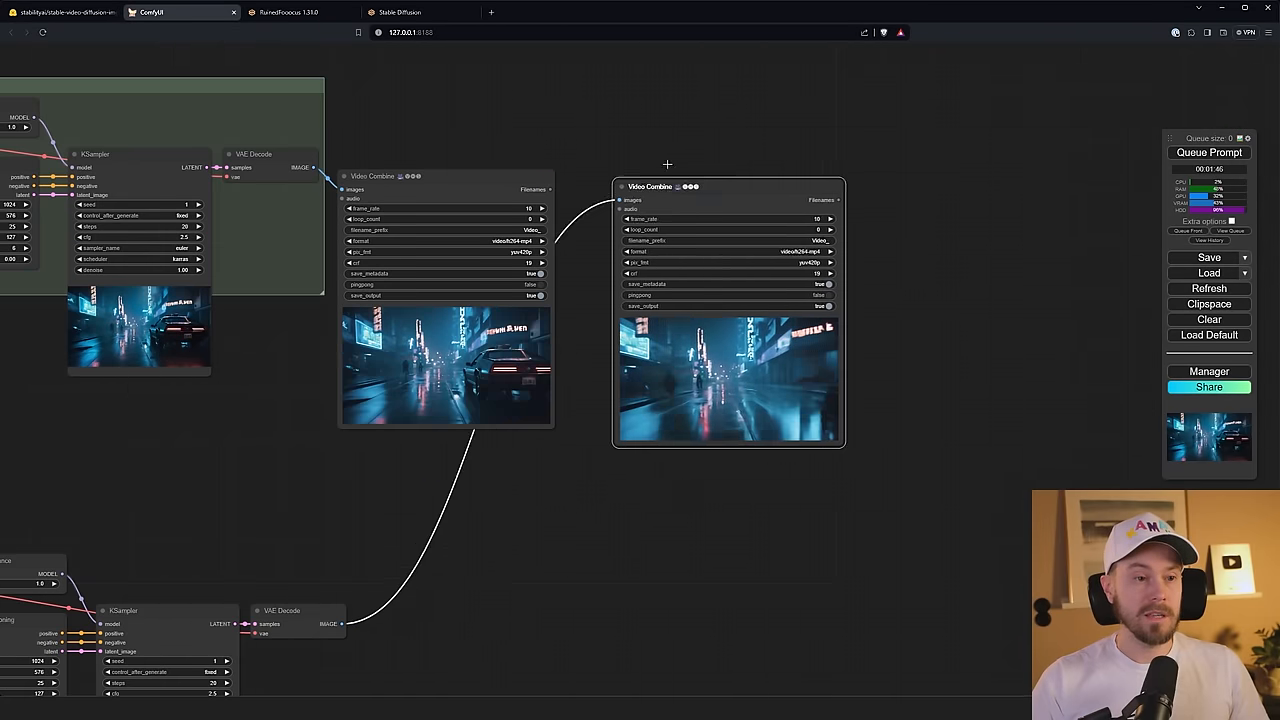
# Assign distinct colours to the two Video Combine output nodes via their Colors menu.
pyautogui.rightClick(372, 176)
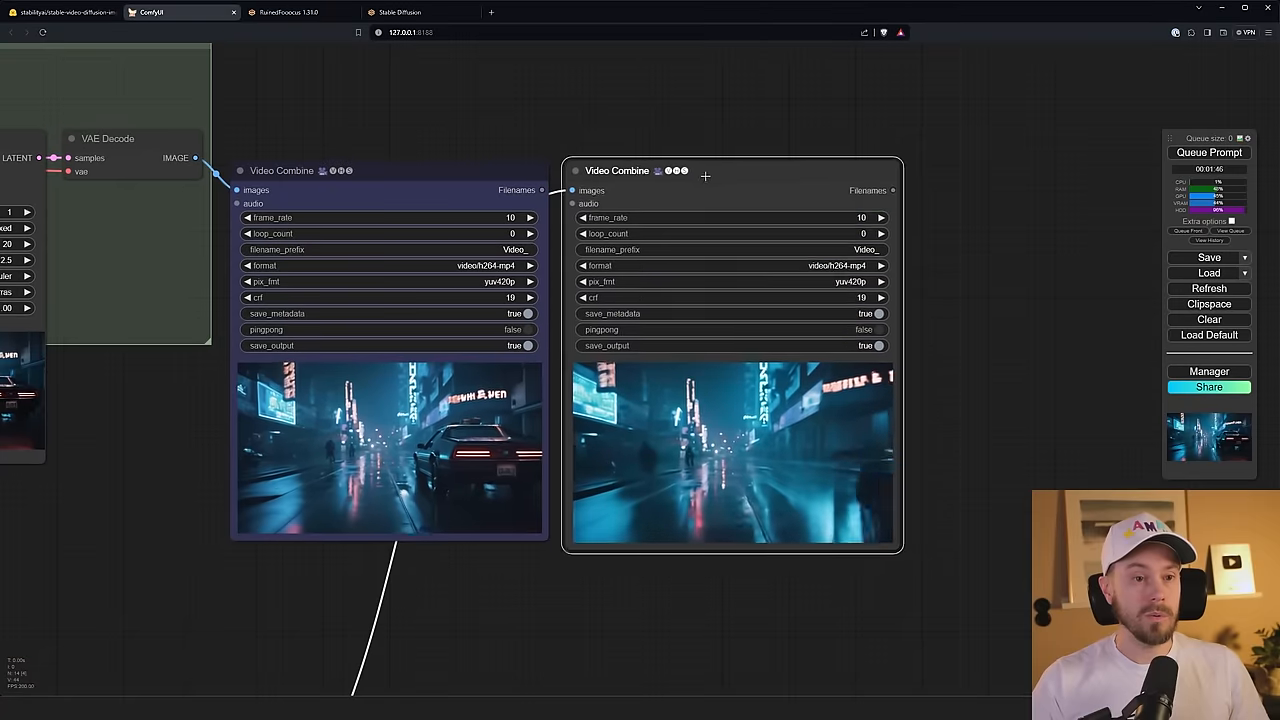
pyautogui.rightClick(704, 176)
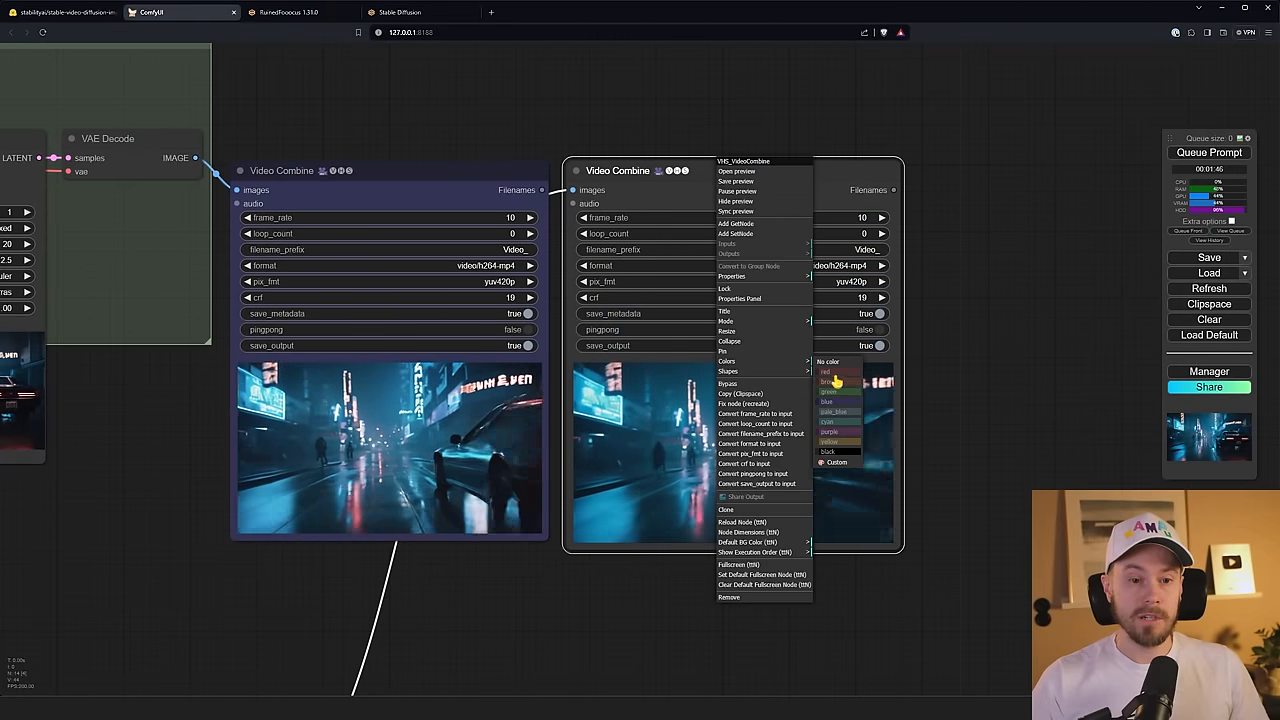
pyautogui.click(826, 370)
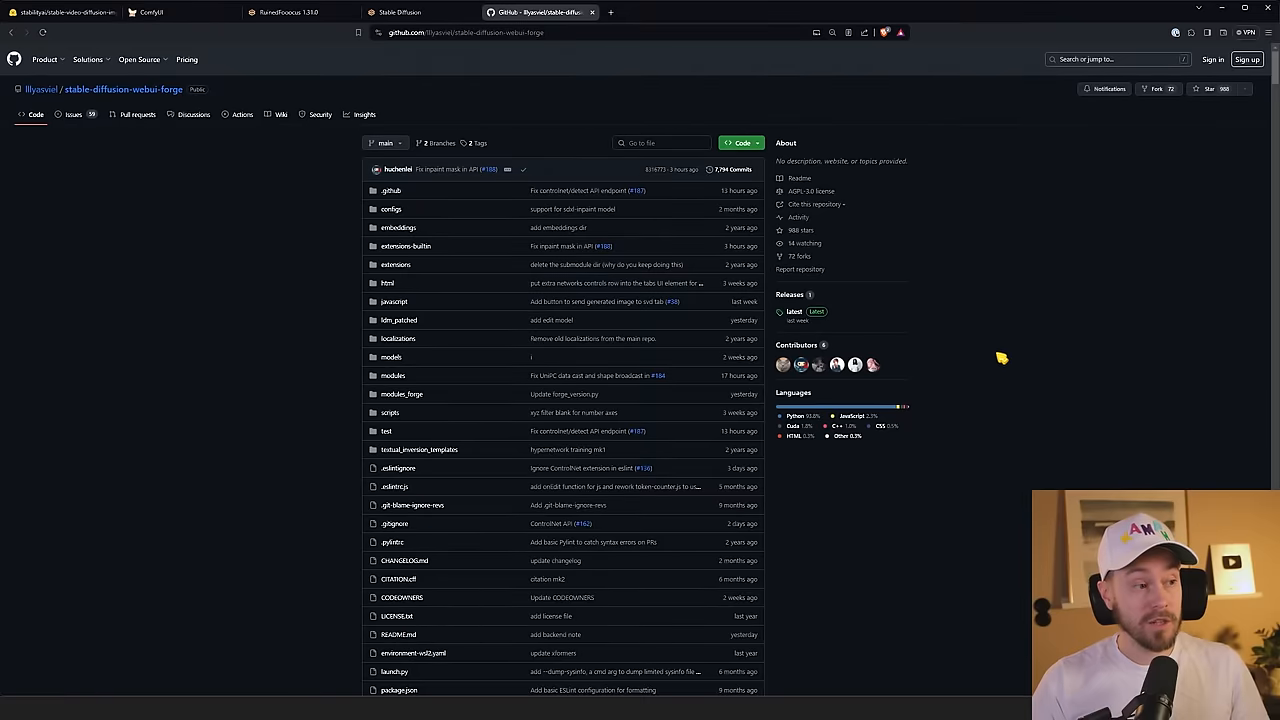
# Scroll the Forge README to its Screenshots of Comparison section, viewing one screenshot.
pyautogui.scroll(-3)
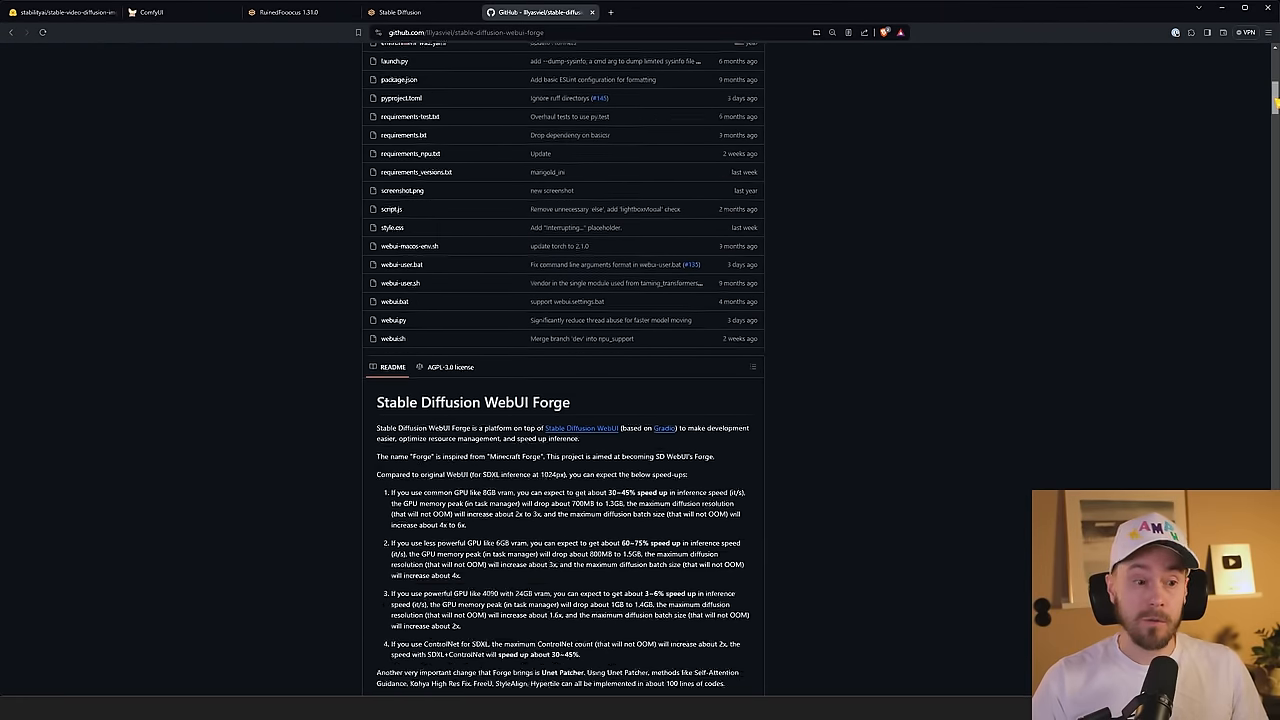
pyautogui.scroll(-3)
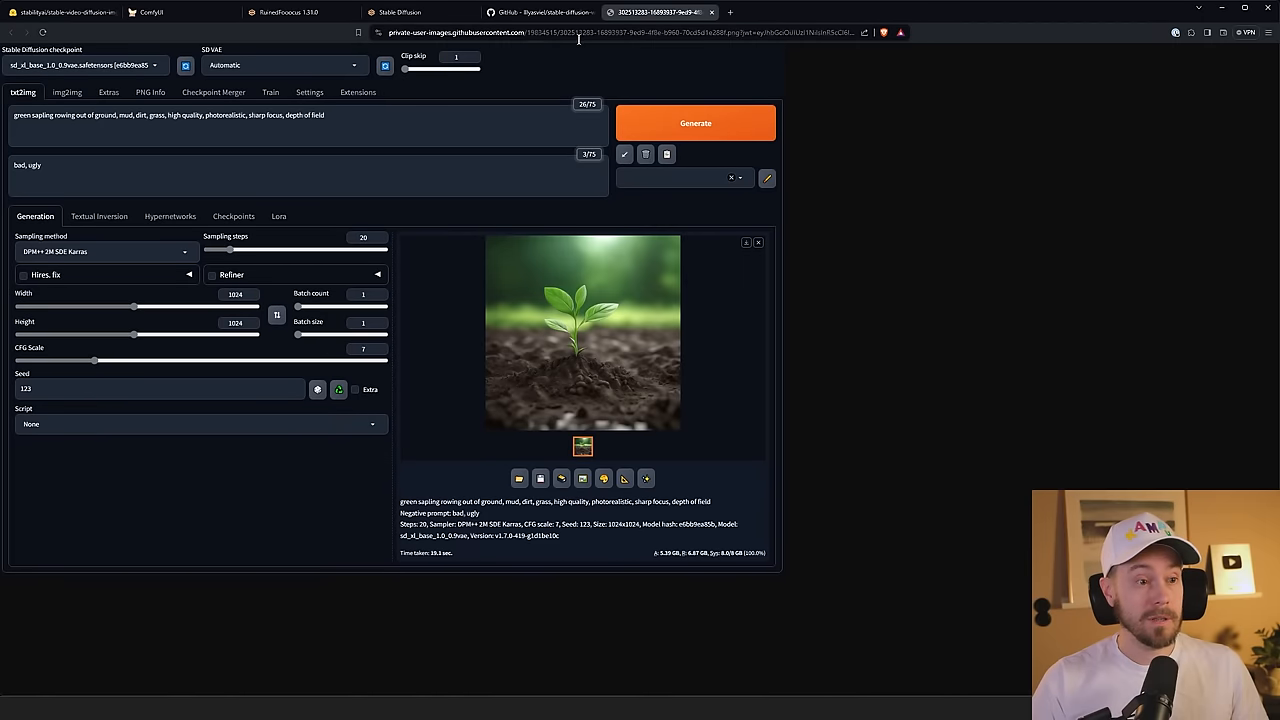
pyautogui.click(540, 12)
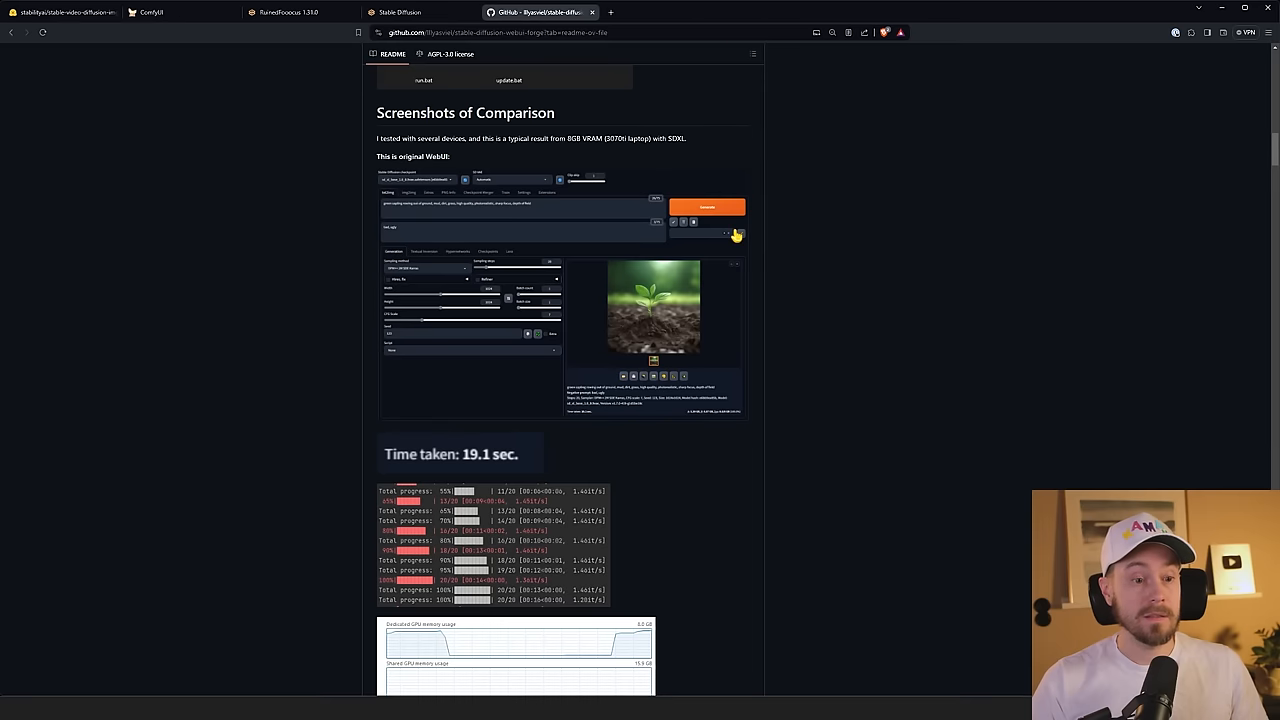
pyautogui.scroll(-3)
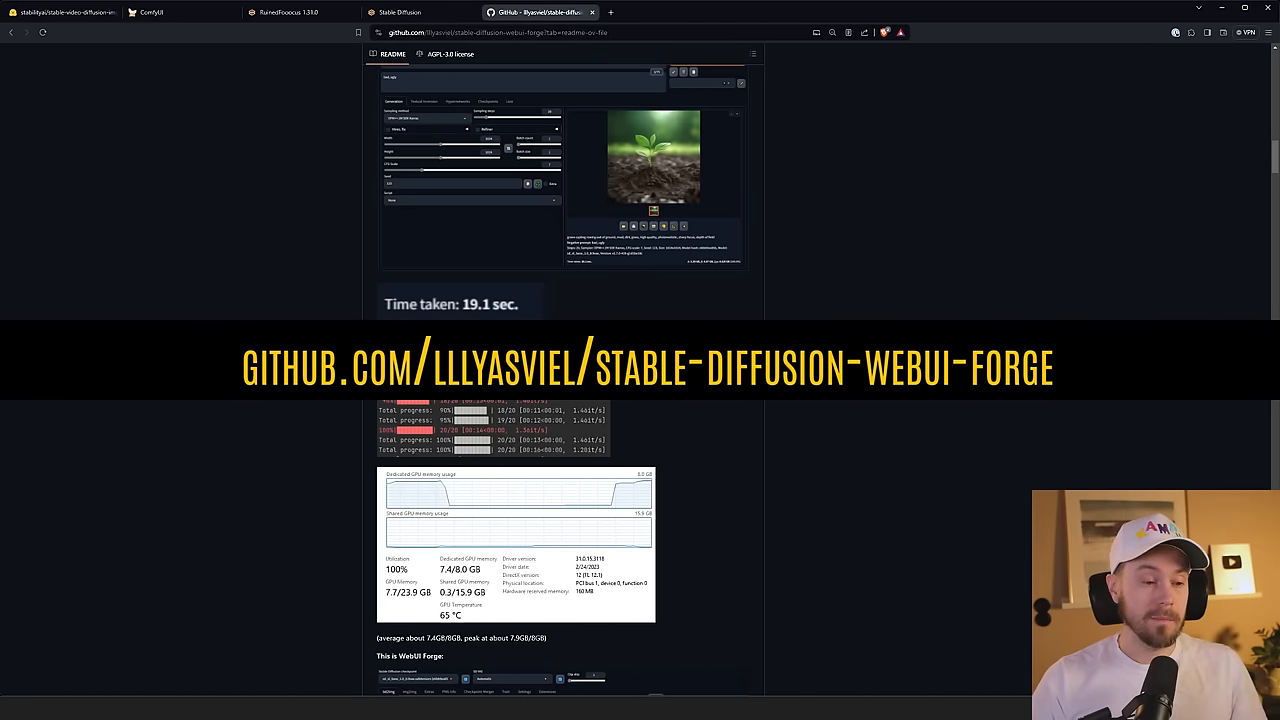
# Return to ComfyUI and use the cheeseburger image as the Load Image input for generation.
pyautogui.click(150, 12)
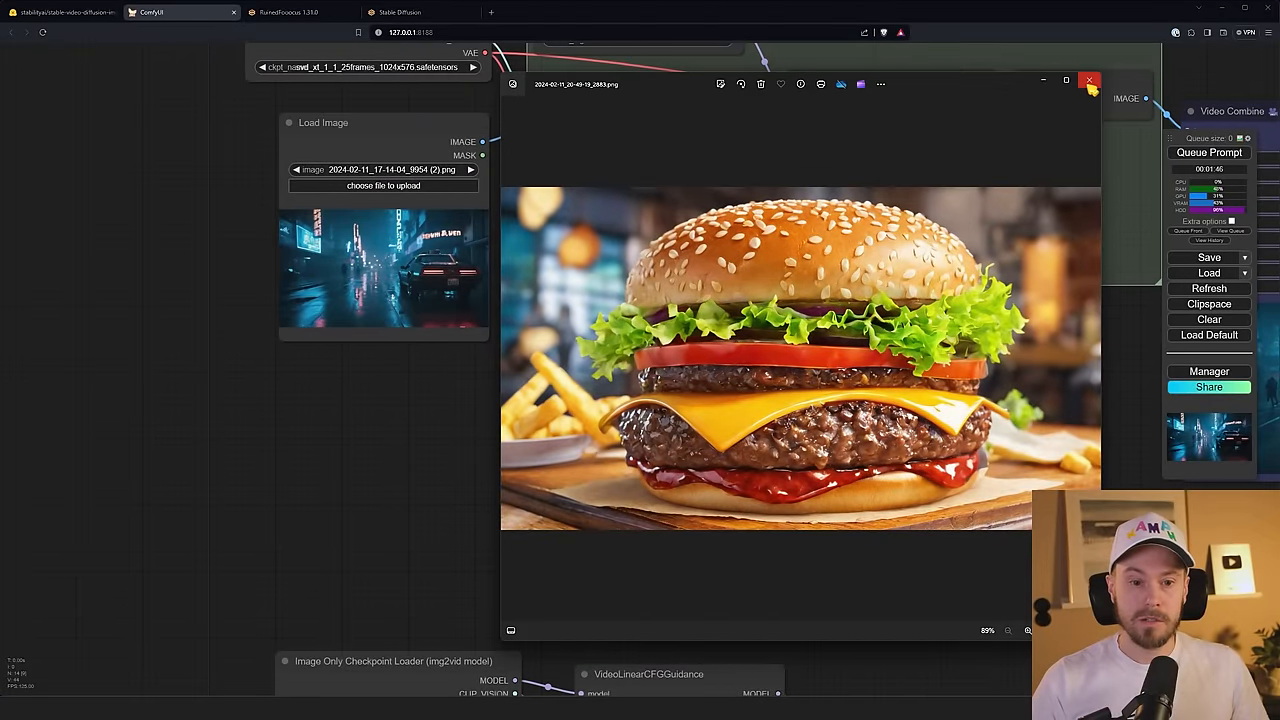
pyautogui.click(1088, 80)
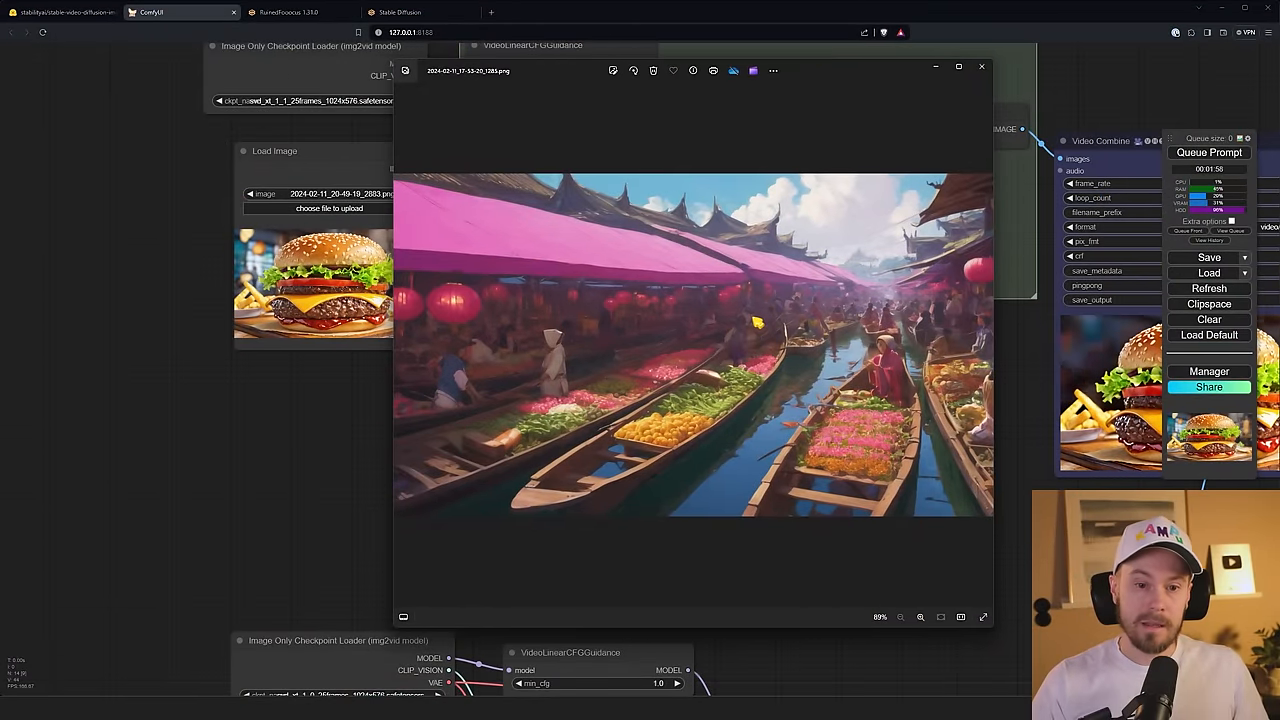
# Load the floating market image into Load Image and queue the comparison prompt.
pyautogui.click(980, 68)
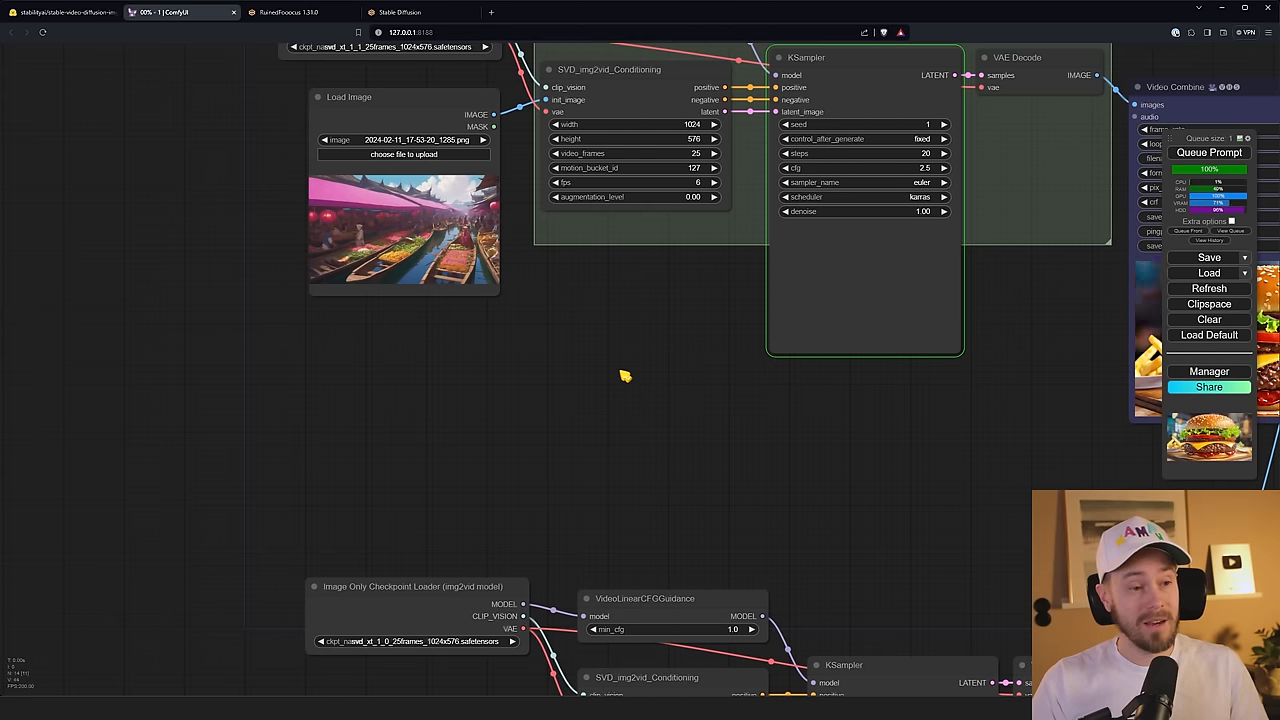
pyautogui.click(1208, 152)
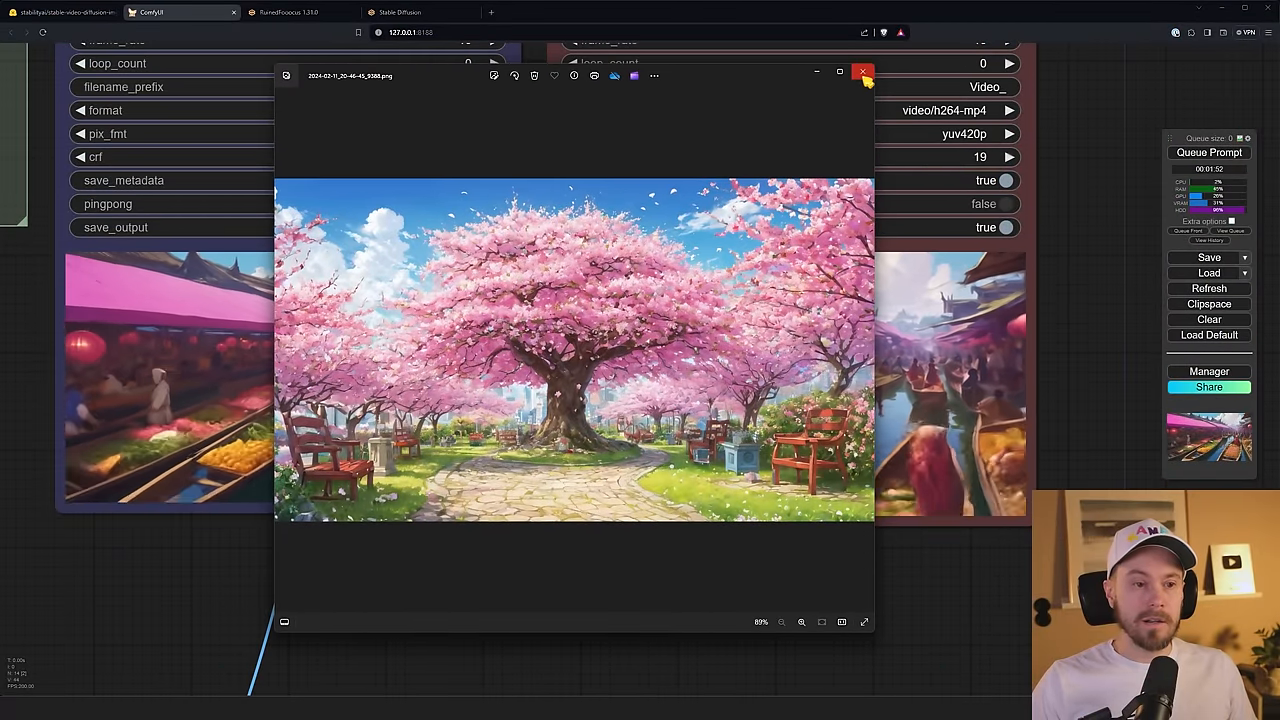
# Load the cherry blossom park image and queue its comparison videos.
pyautogui.click(864, 72)
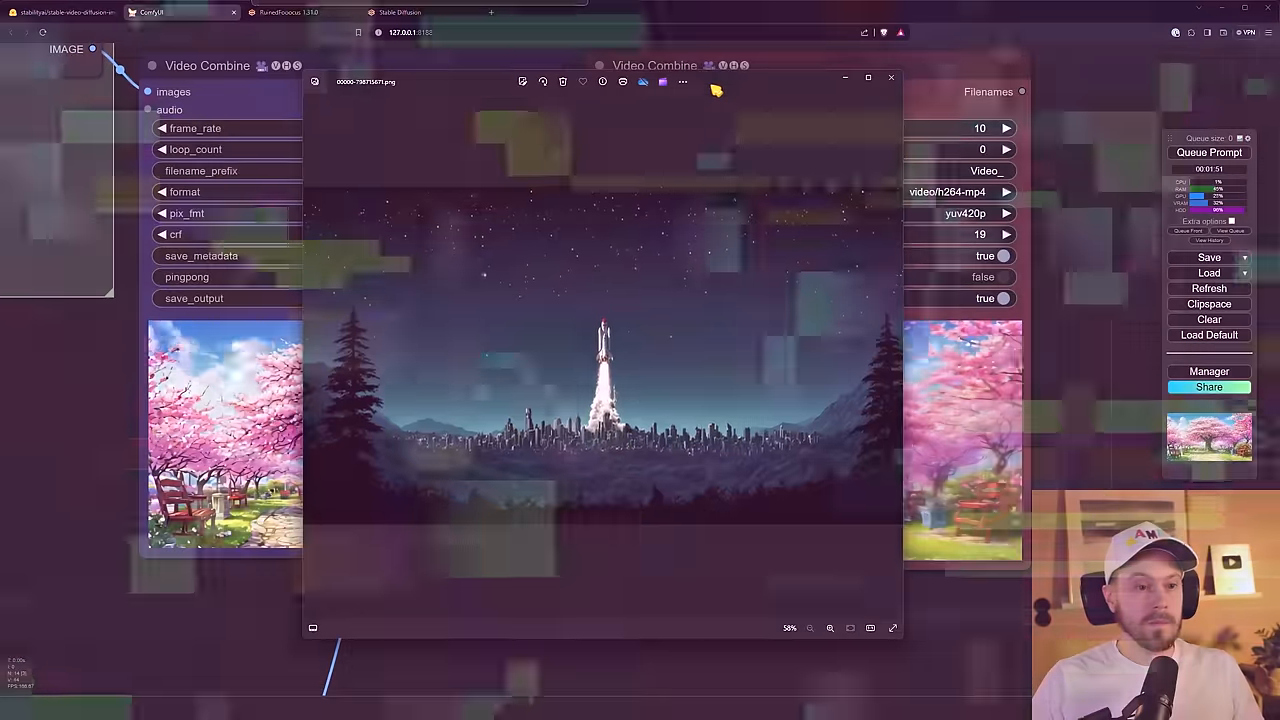
# Load the rocket night scene, queue the prompt, and move the Photos preview aside.
pyautogui.click(890, 78)
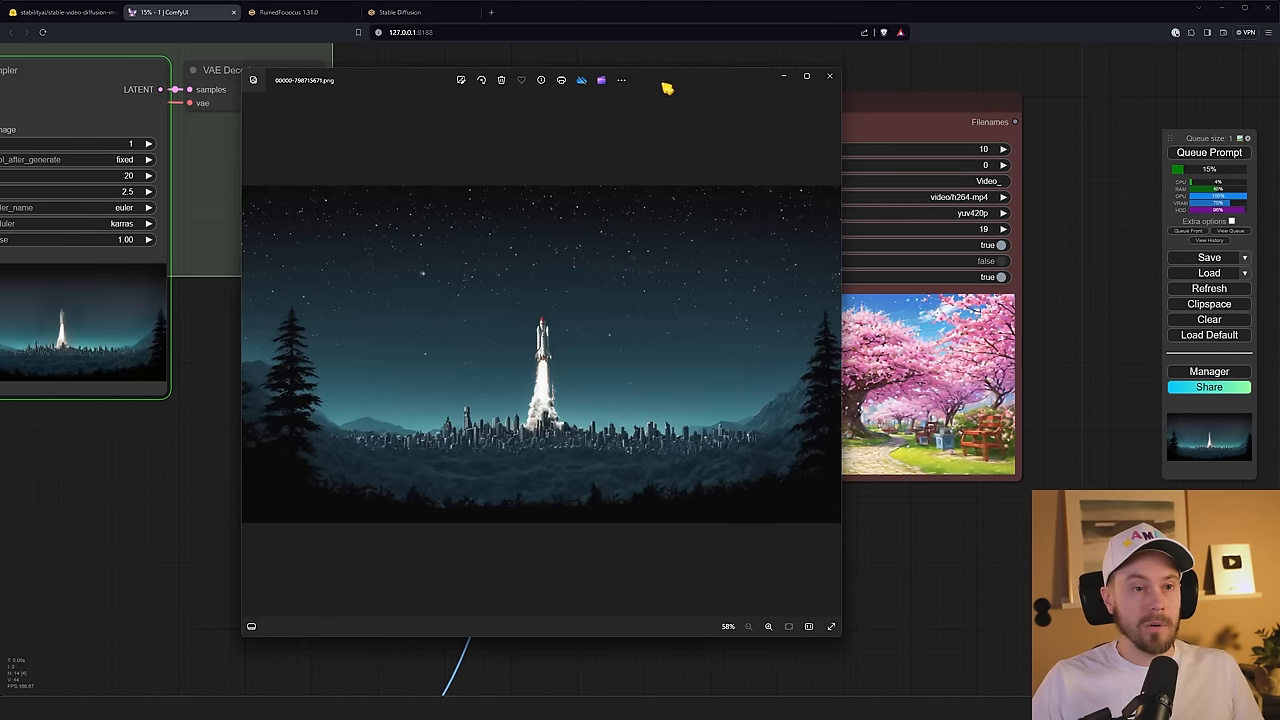
pyautogui.moveTo(540, 80); pyautogui.dragTo(622, 72)
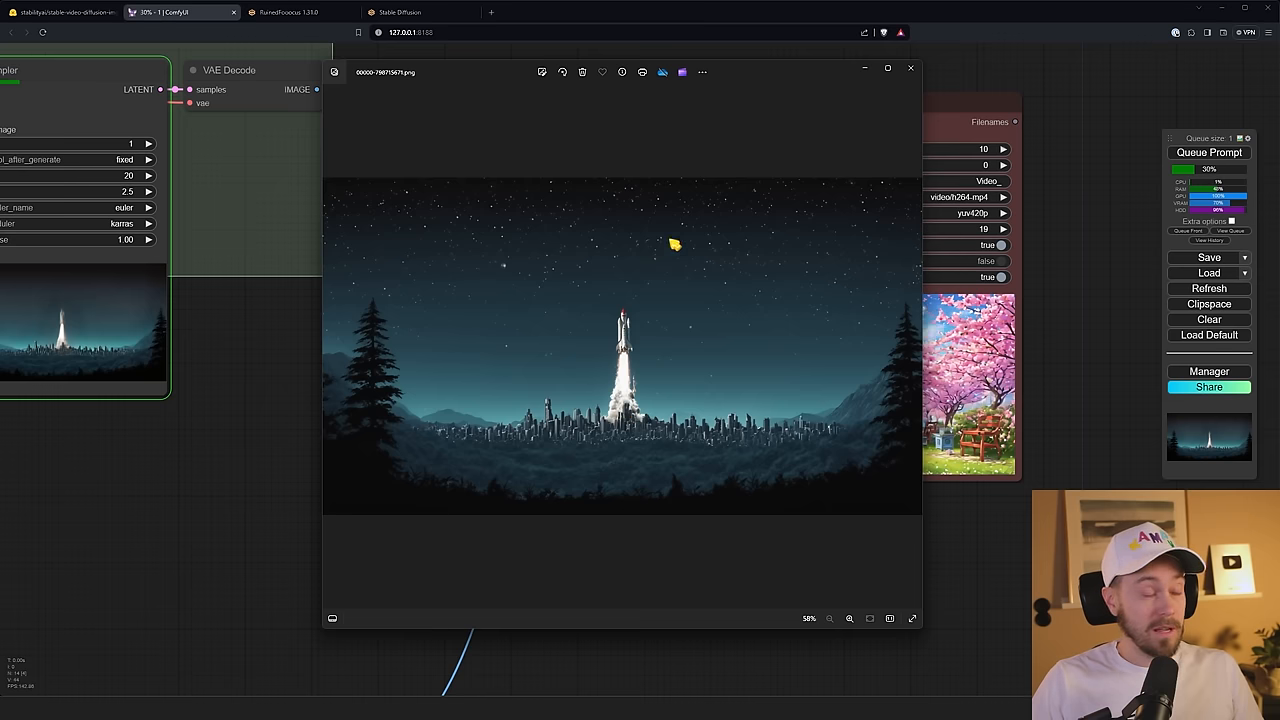
pyautogui.moveTo(388, 450)
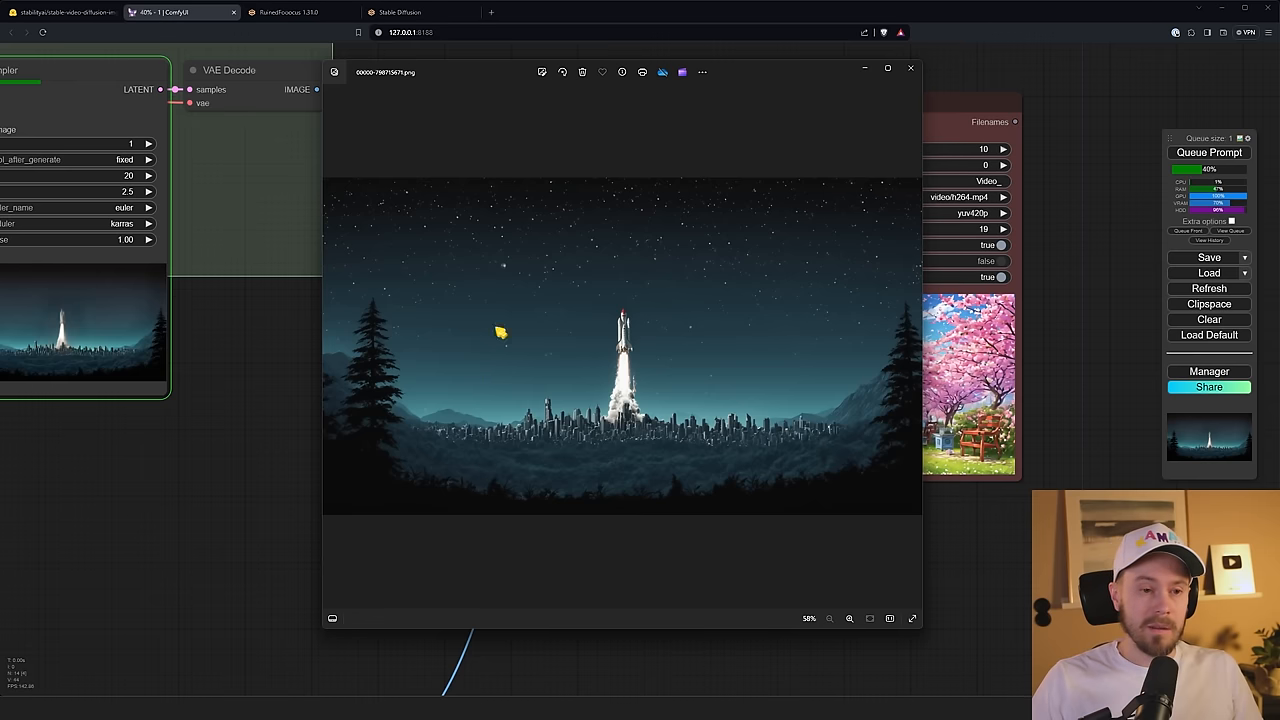
pyautogui.moveTo(672, 264)
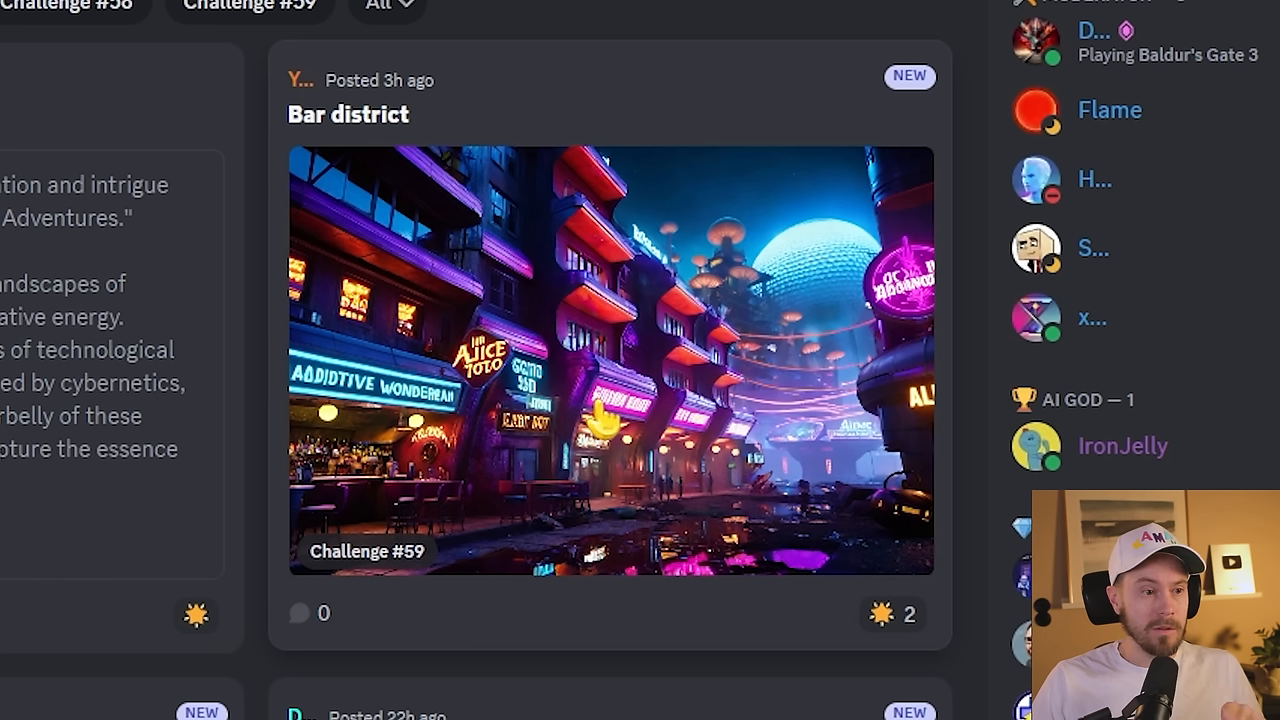
# Star the 'dystopian burgerz' challenge post, bringing its star count to 5.
pyautogui.scroll(-3)
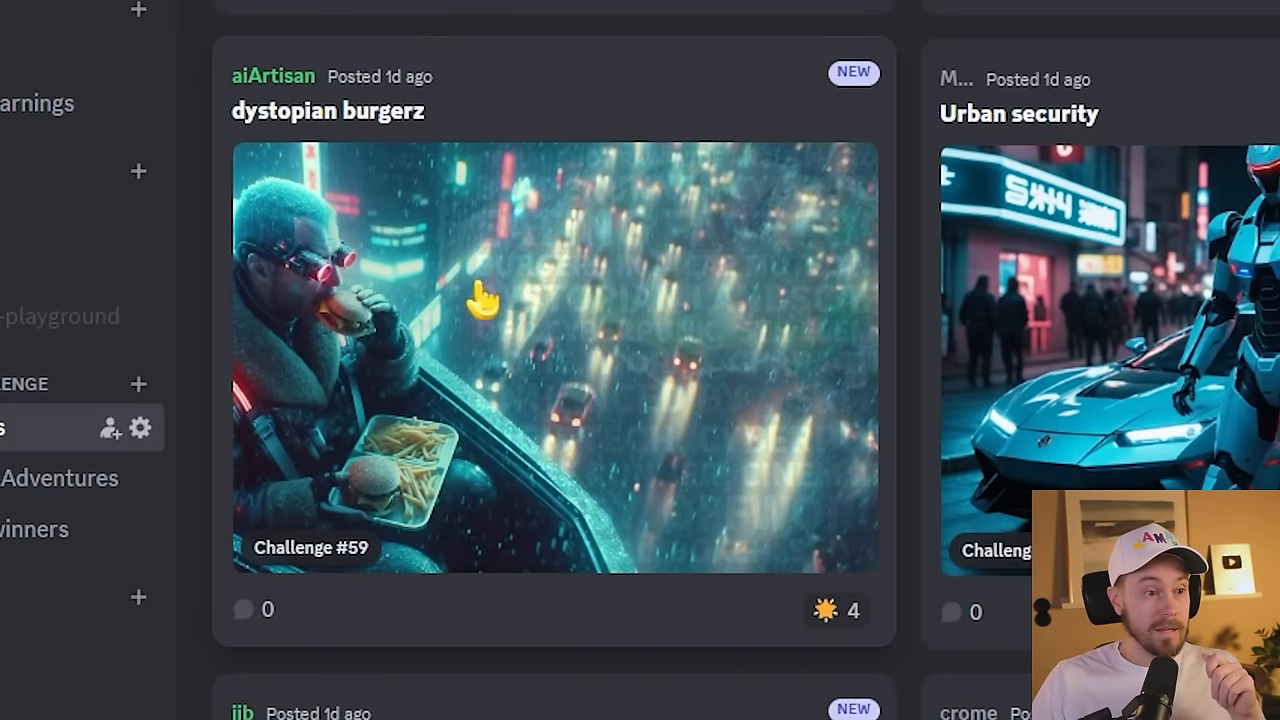
pyautogui.click(836, 610)
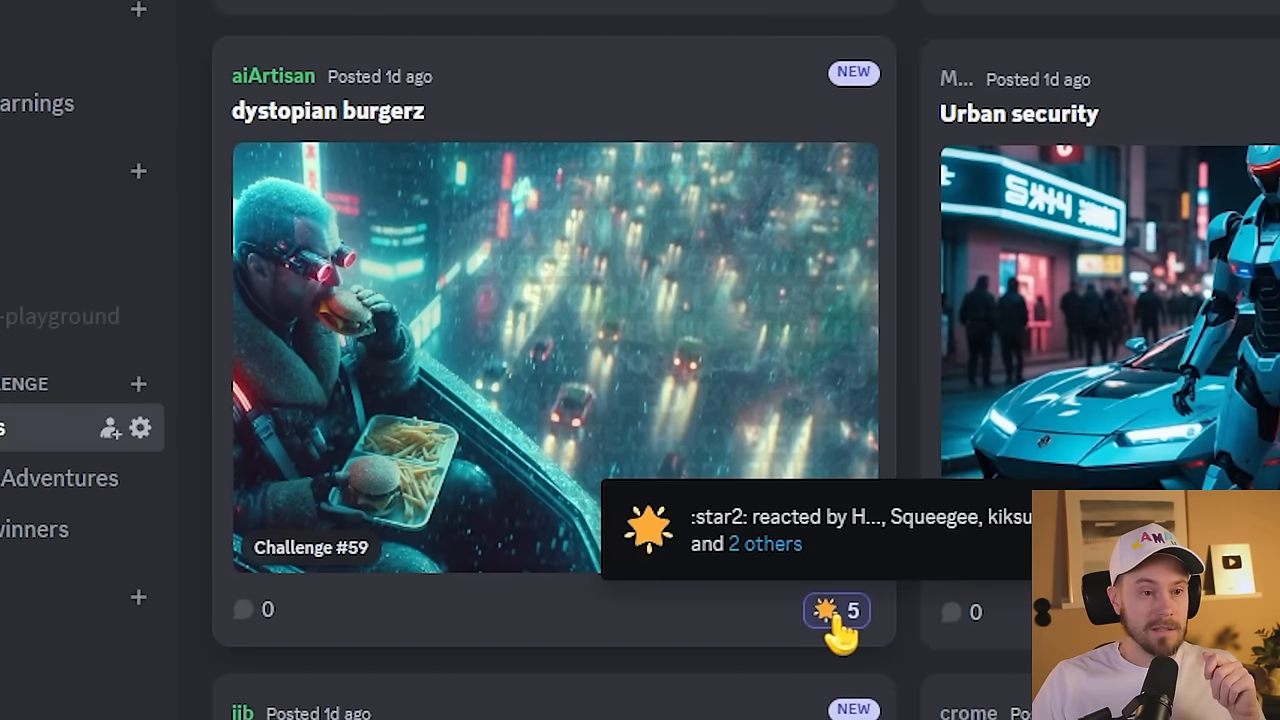